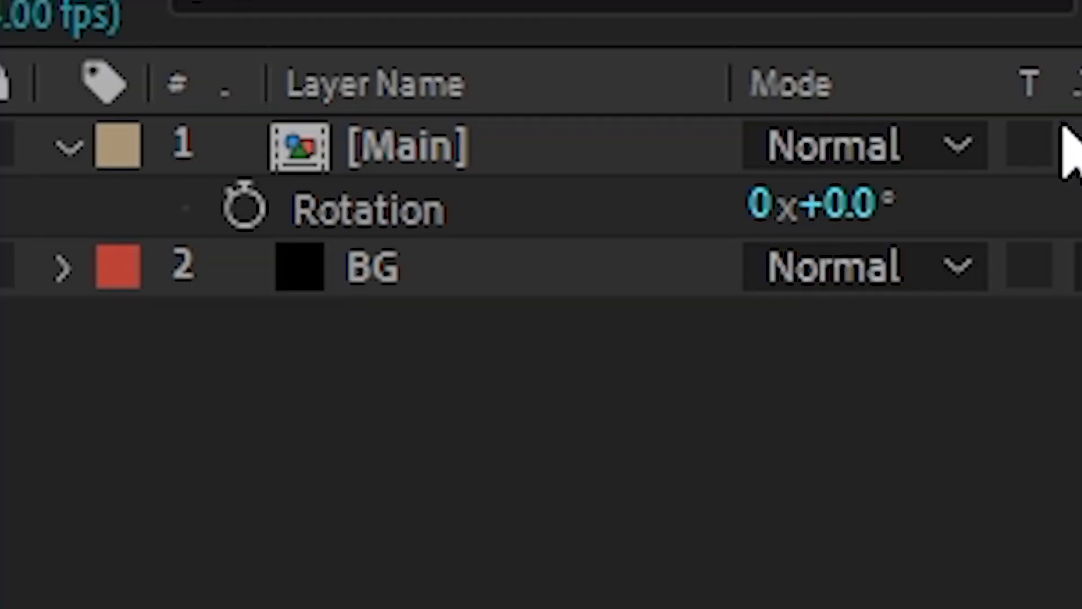
- Add a new adjustment layer above the Main clip in the Final comp with Ctrl+Alt+Y
double_click(370, 267)
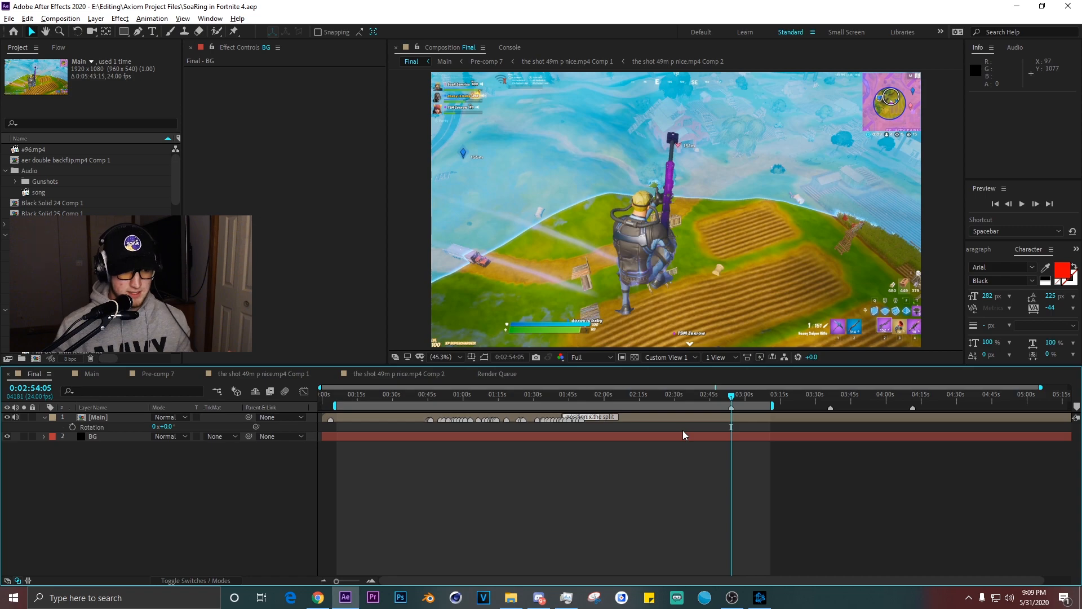
key("ctrl+alt+y")
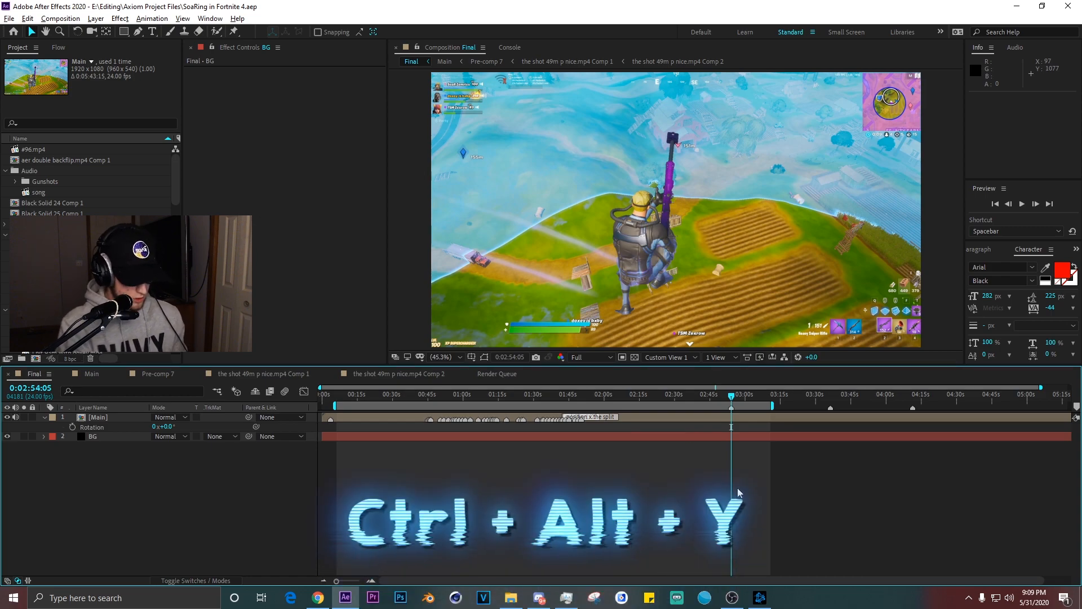
key("ctrl+alt+y")
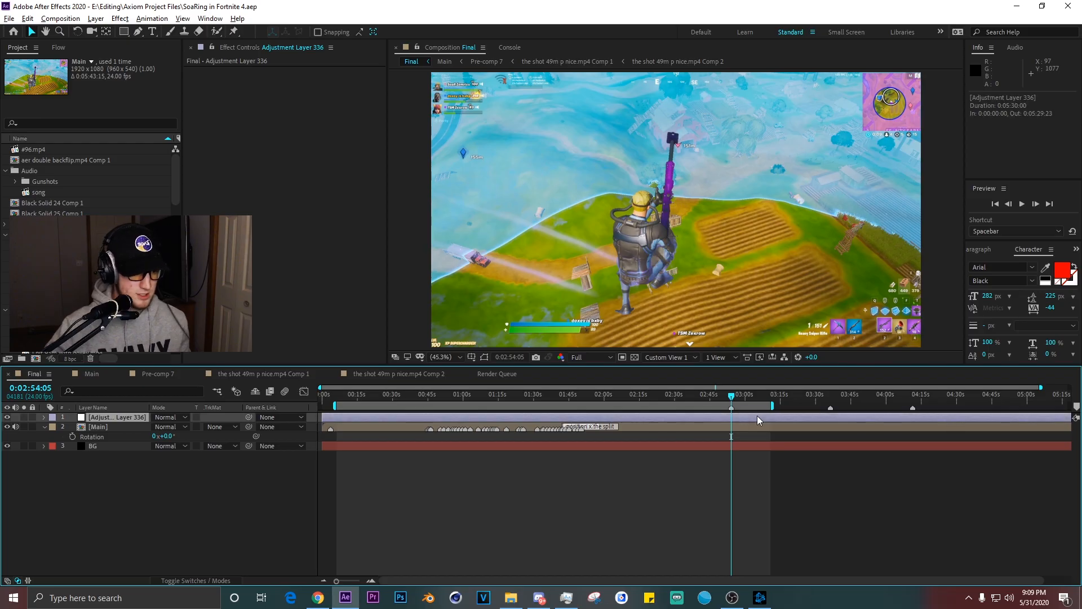
- Select Adjustment Layer 336 to receive the Transform and Hue/Saturation effects
left_click(995, 82)
type("transfo")
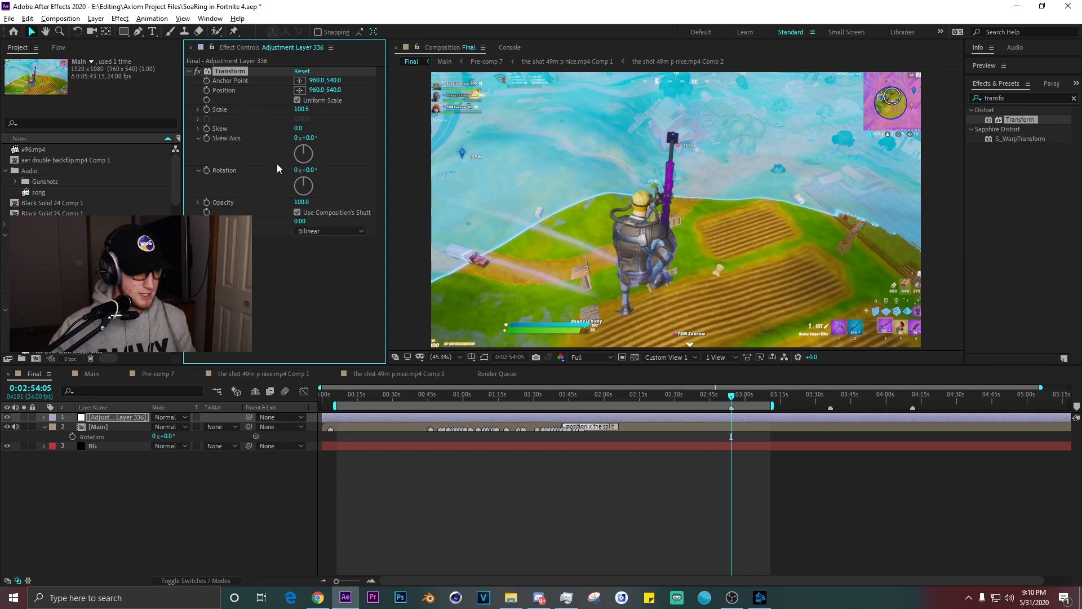
mouse_move(488, 249)
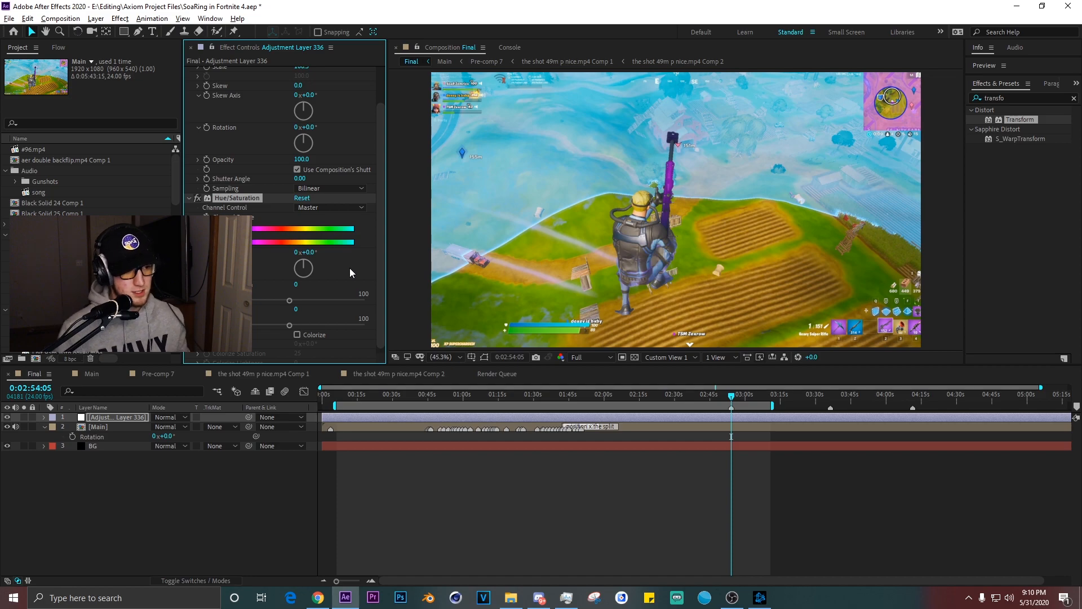
mouse_move(319, 273)
type("harpen")
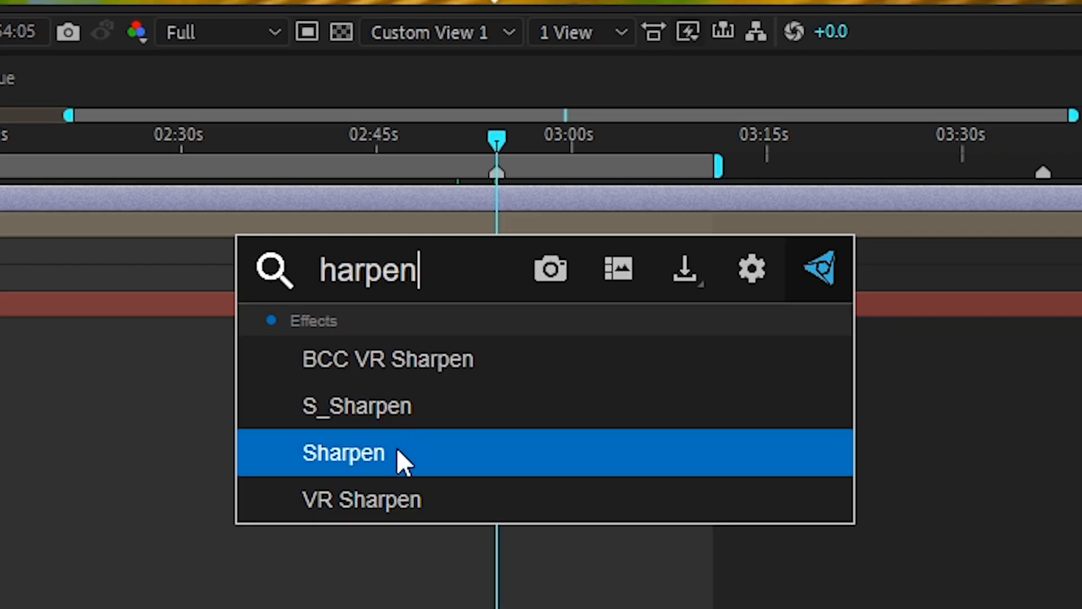
- Apply the Sharpen effect from the search results to the adjustment layer
double_click(342, 452)
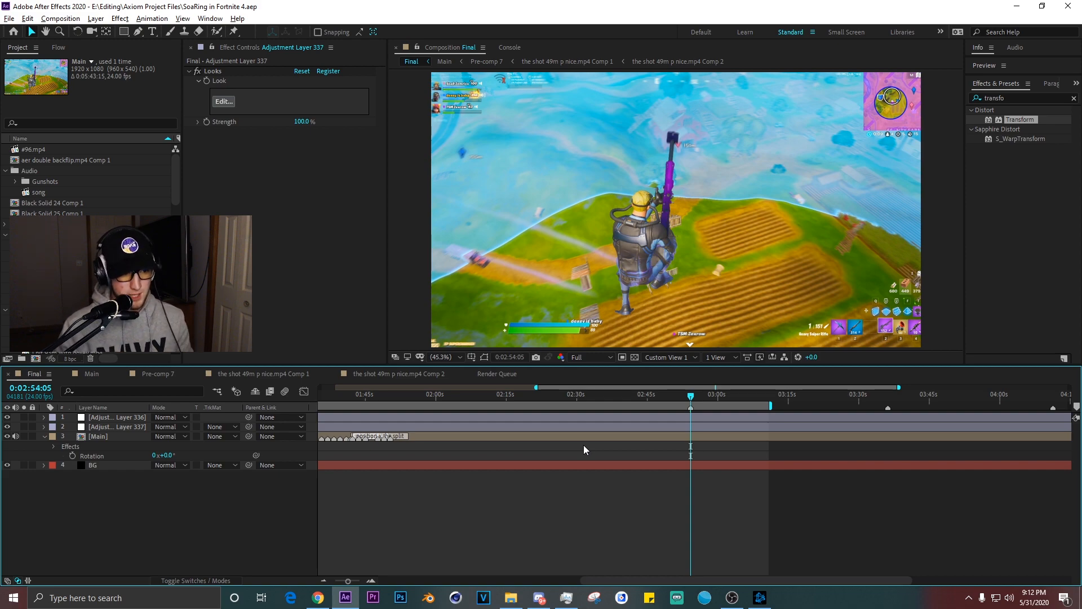
mouse_move(616, 490)
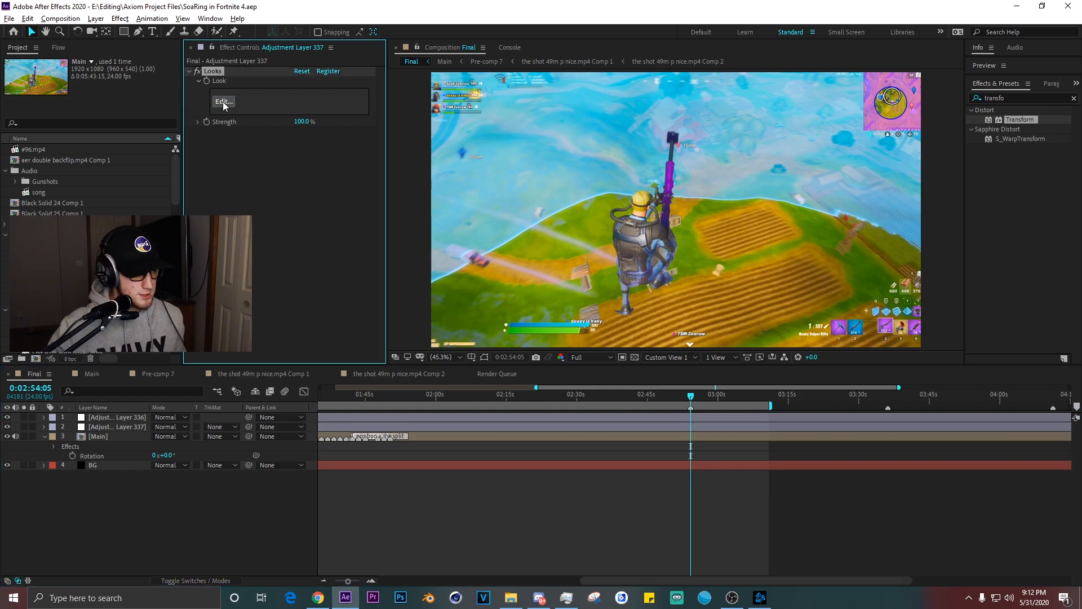
- In the Looks editor, add a Curves tool to the chain and shape its S-curve
left_click(223, 102)
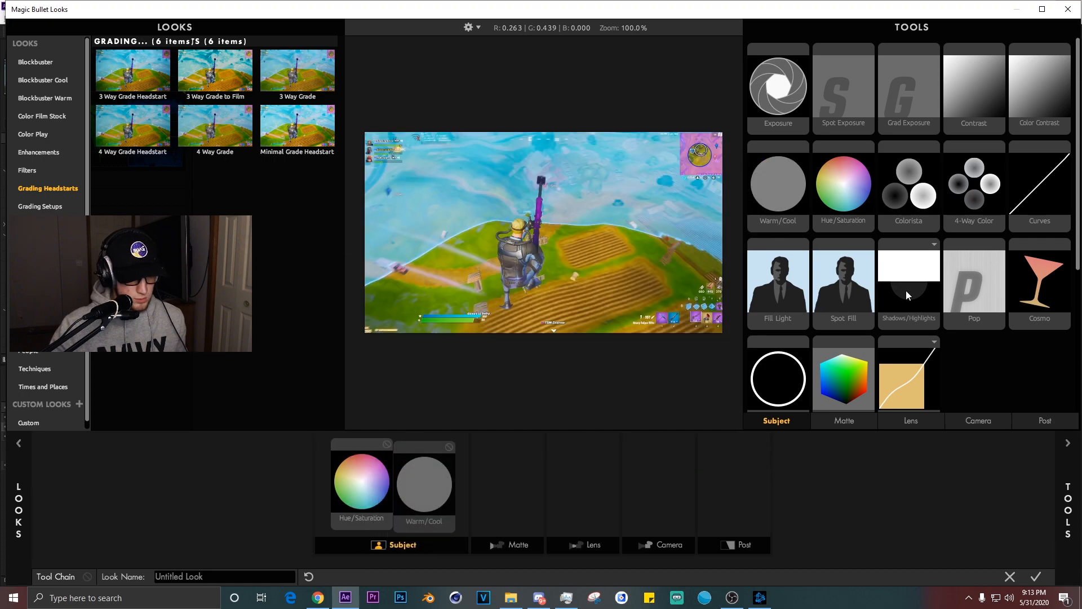
left_click(843, 421)
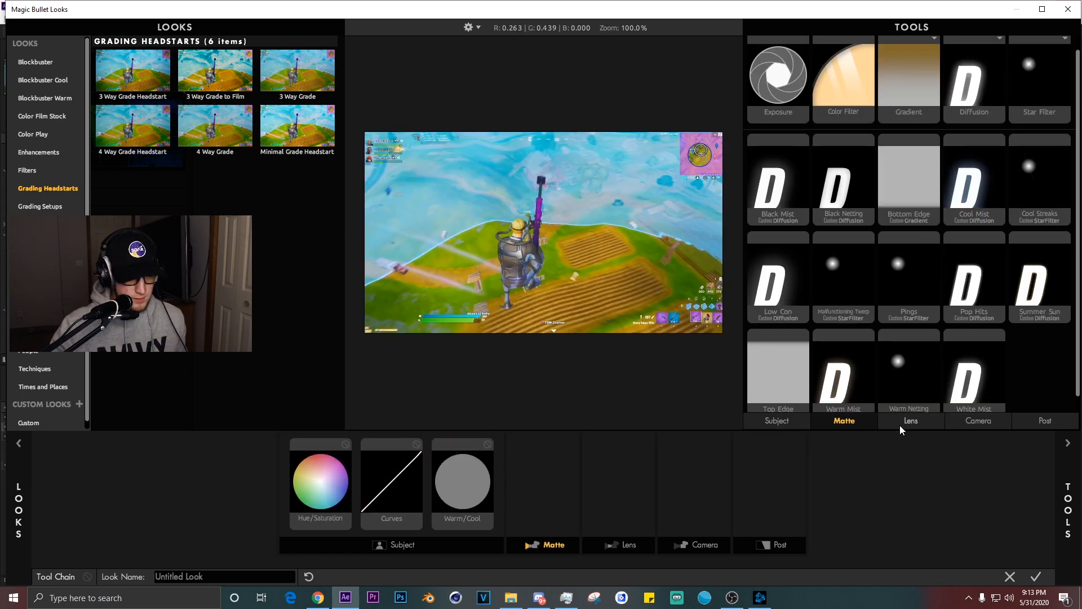
left_click(1045, 420)
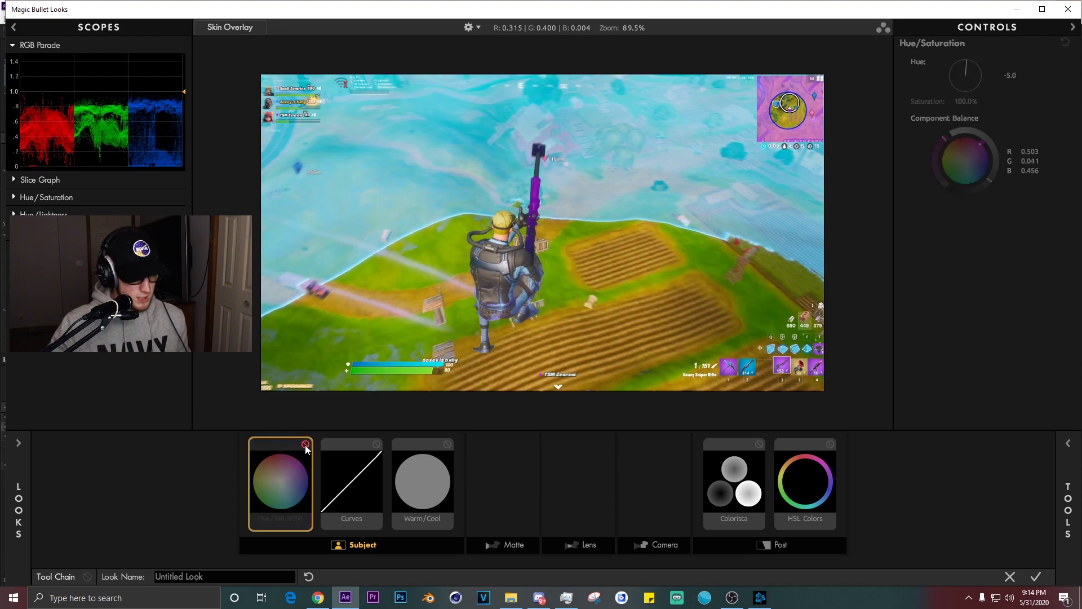
left_click(350, 481)
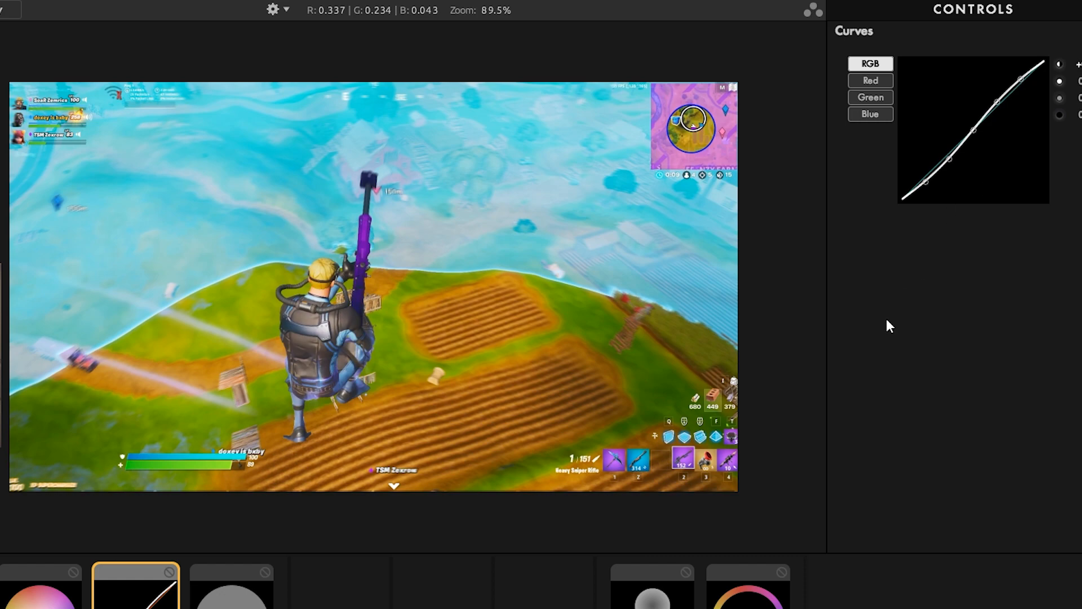
- Adjust Colorista and HSL Colors in the chain, then commit the finished look back to After Effects
left_click(229, 588)
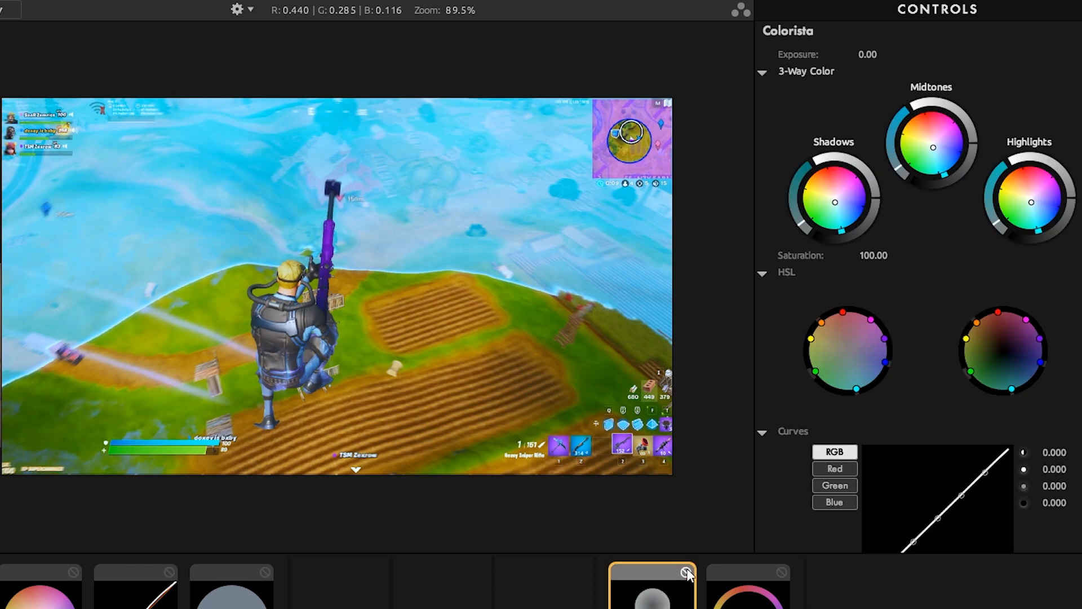
left_click(805, 481)
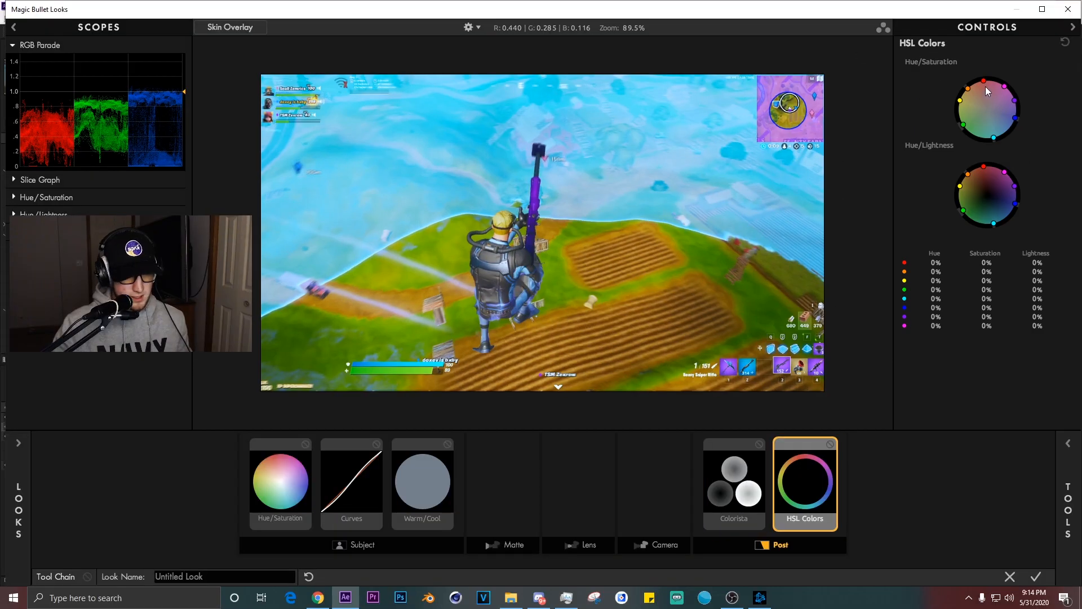
mouse_move(980, 82)
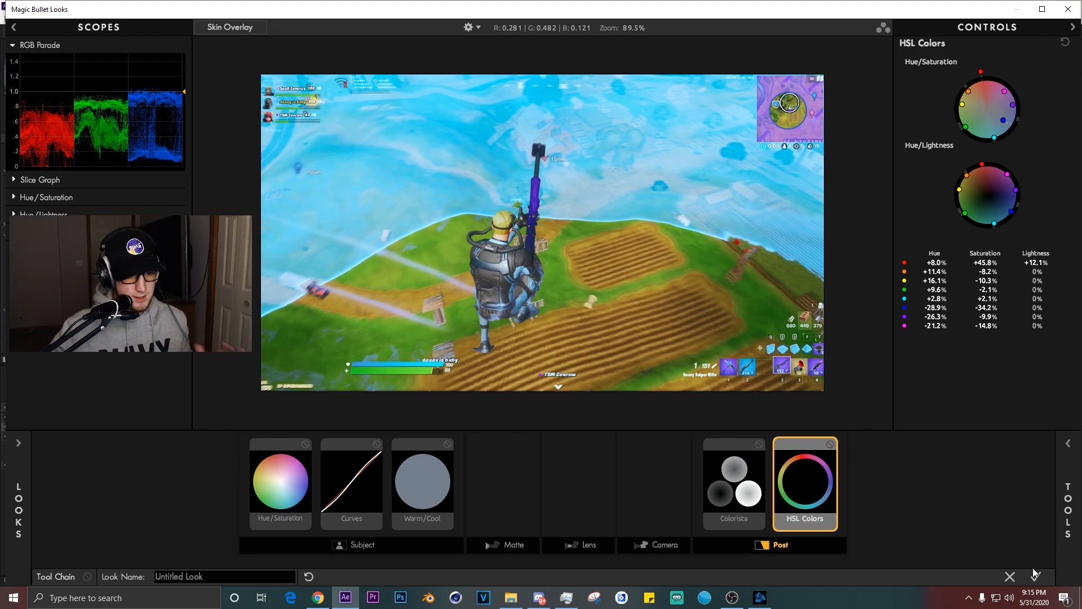
left_click(343, 597)
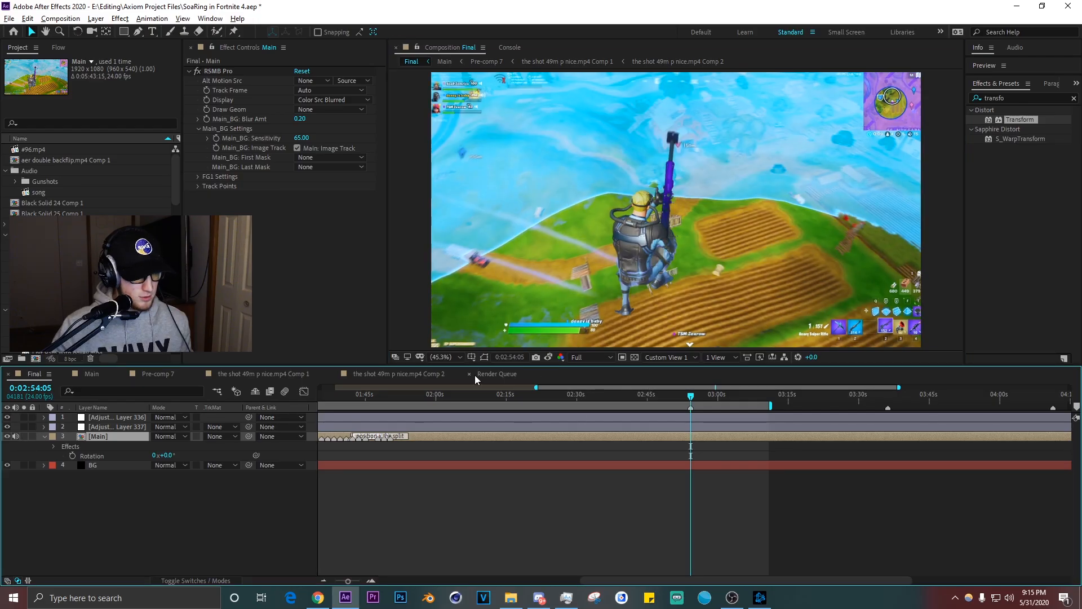
mouse_move(549, 358)
type("ilm")
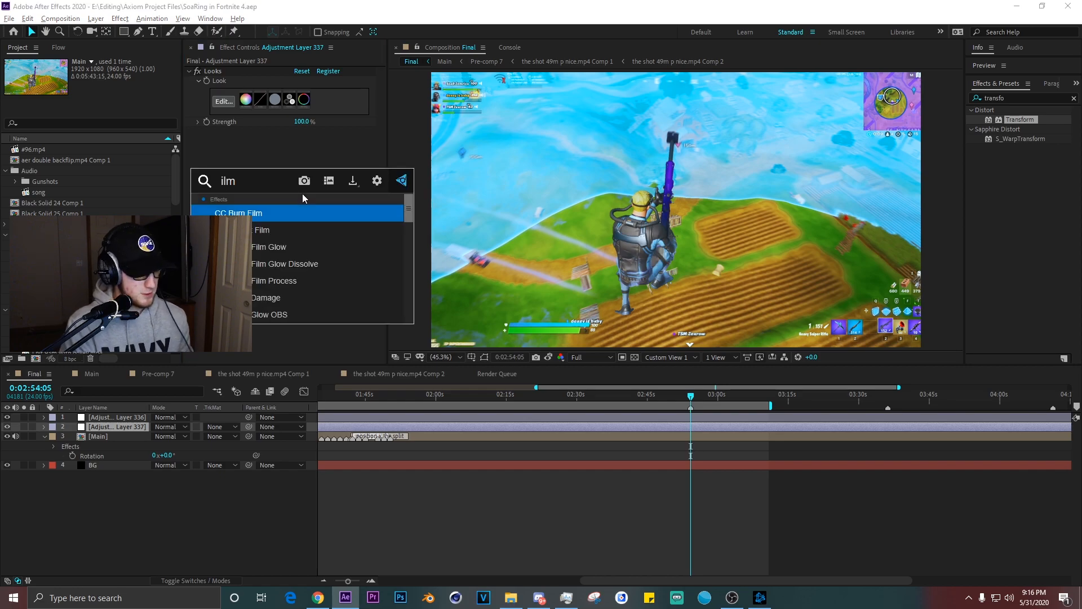
- Apply the film-look effect (Saturation 115, Vintage/Modern 8, Strength 30%) to the second adjustment layer
double_click(261, 230)
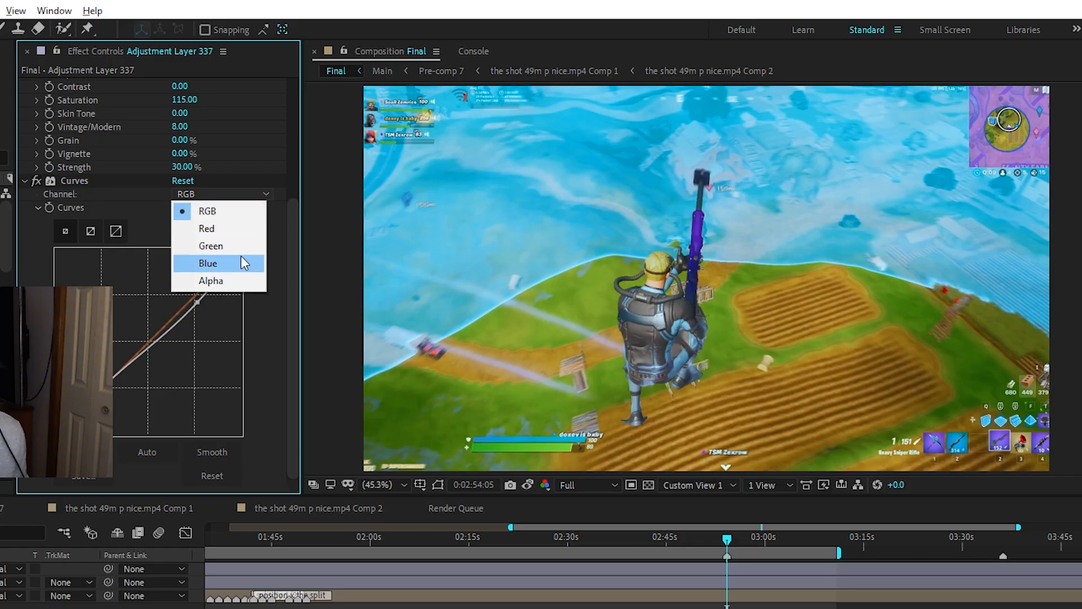
- Switch the Curves effect to the Blue channel and reshape the curve to tint the footage
left_click(207, 262)
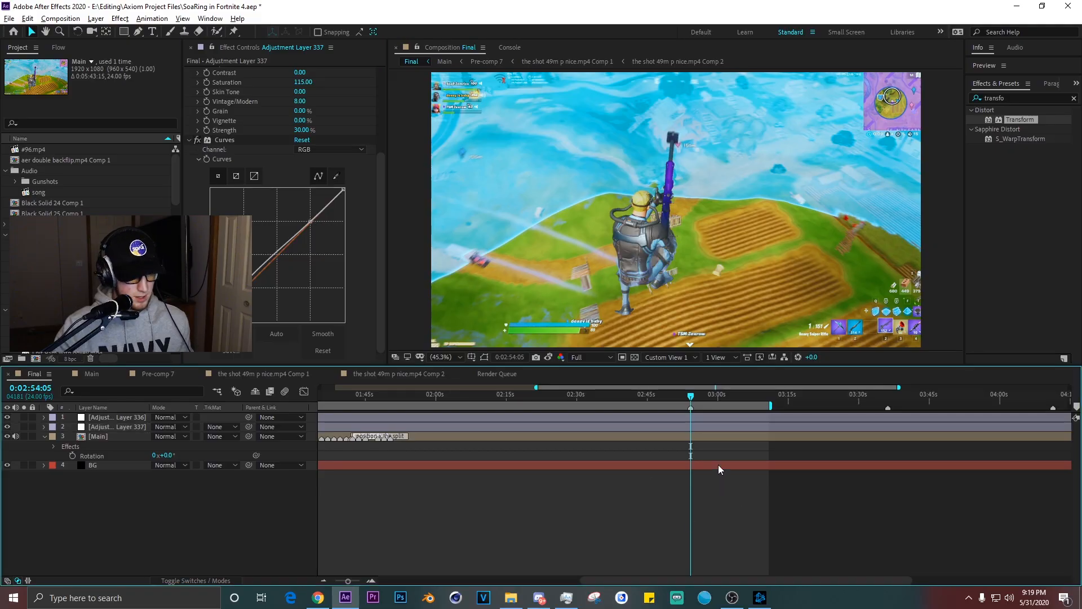
- Apply a flicker effect at 40% to Adjustment Layer 336 via the 'flic' effect search
left_click(115, 417)
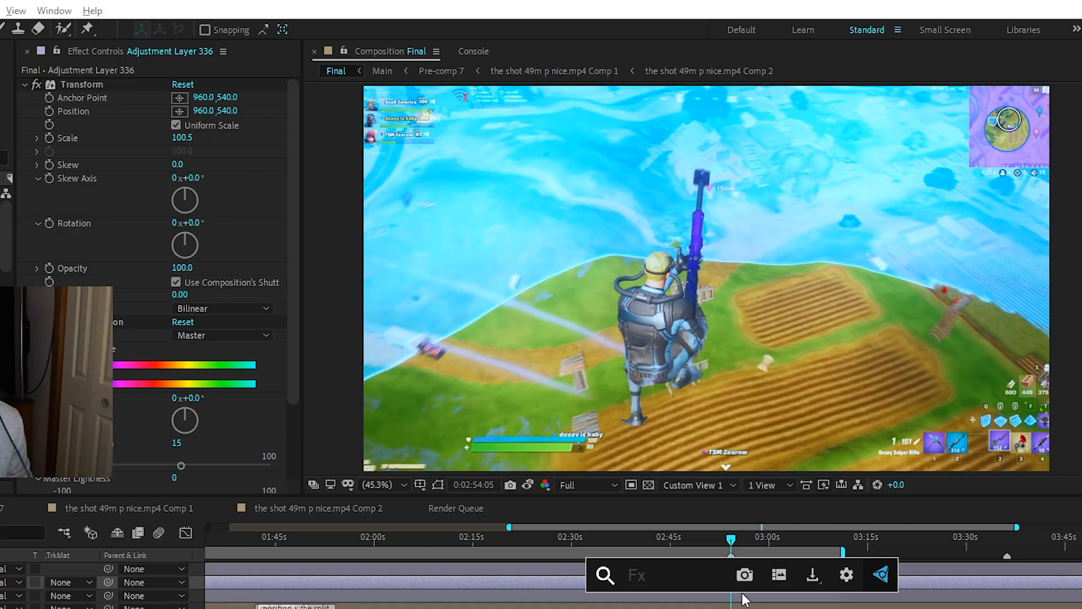
type("flic")
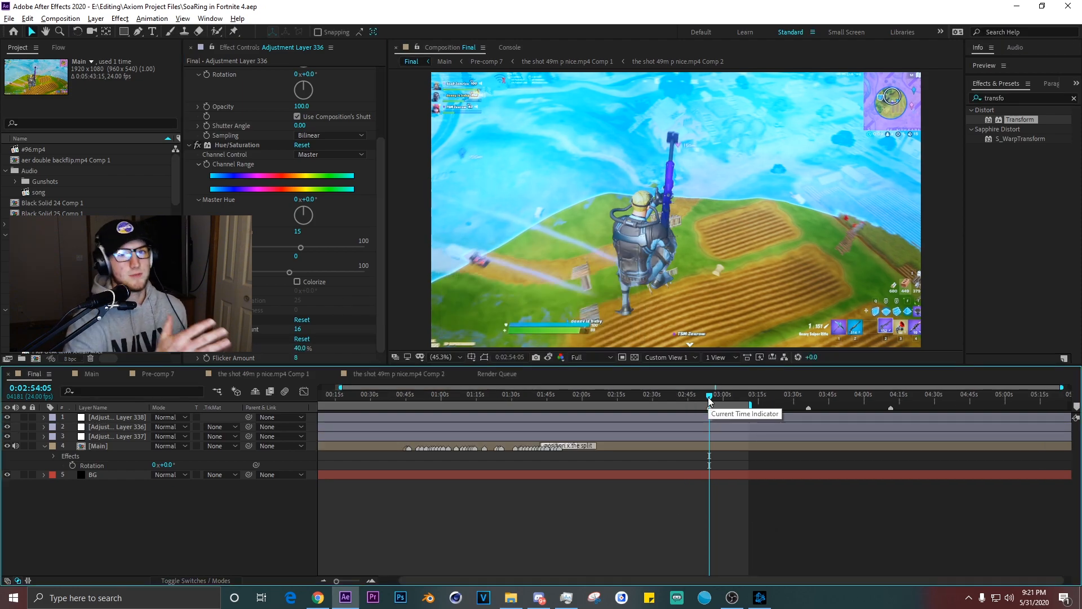
mouse_move(669, 404)
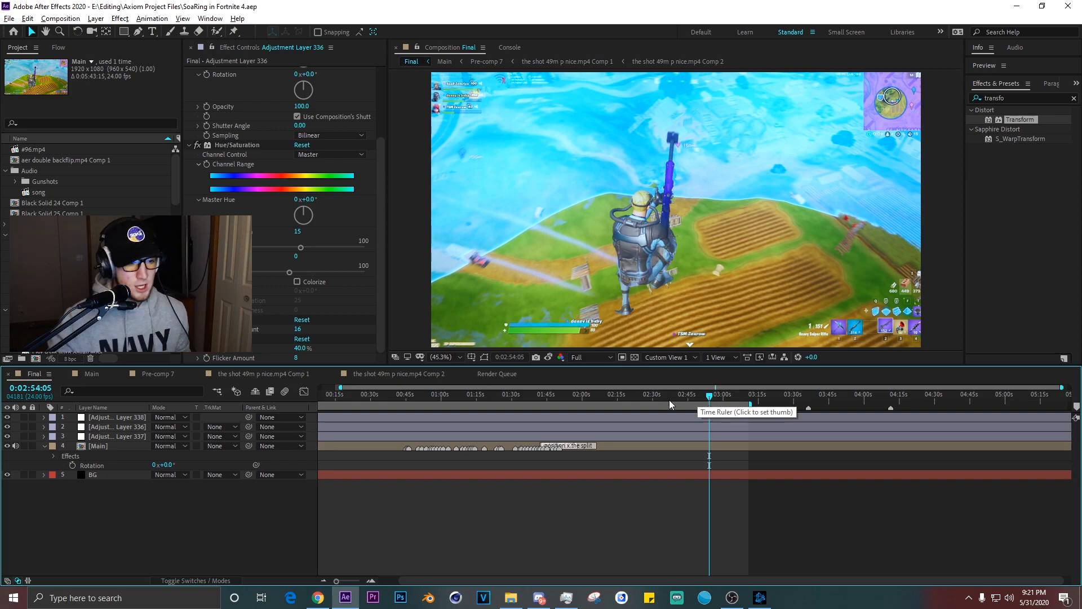
- Add a Levels effect to Adjustment Layer 339 and set the green channel's input black/white points
left_click(656, 394)
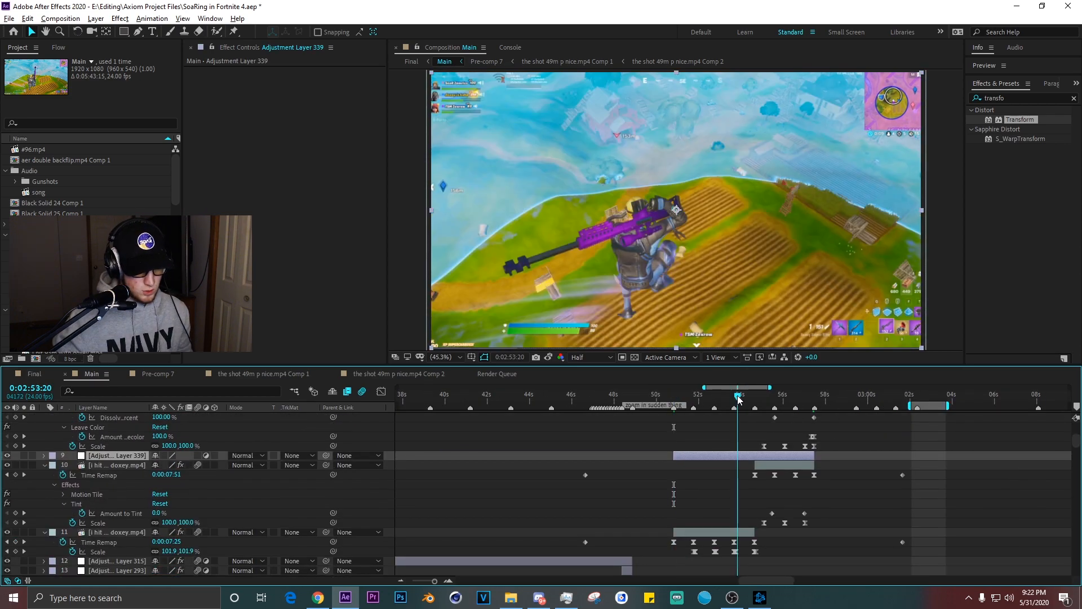
type("leve")
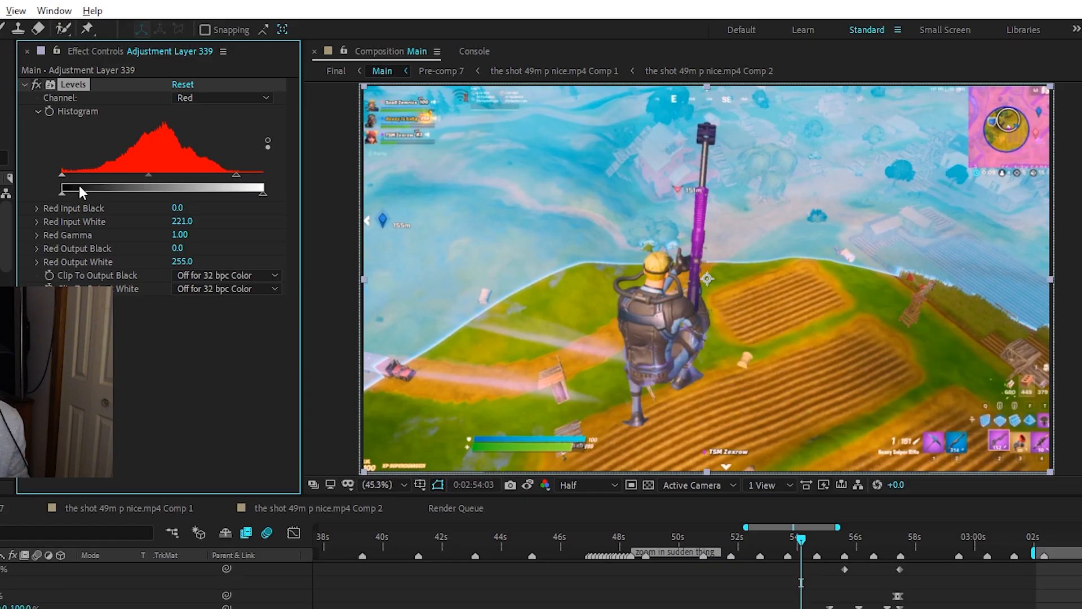
left_click(221, 97)
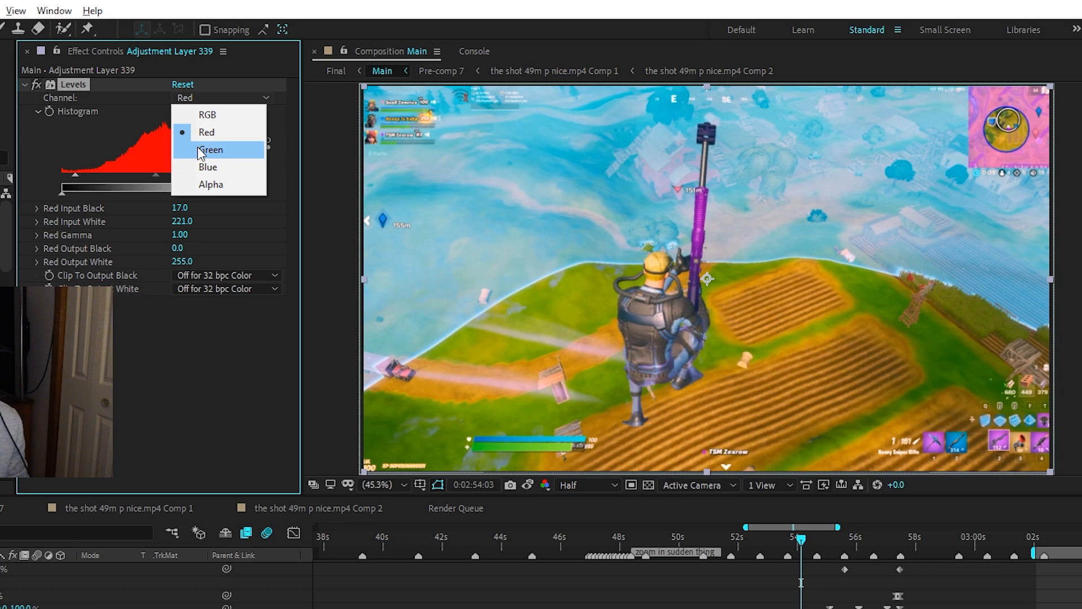
left_click(212, 150)
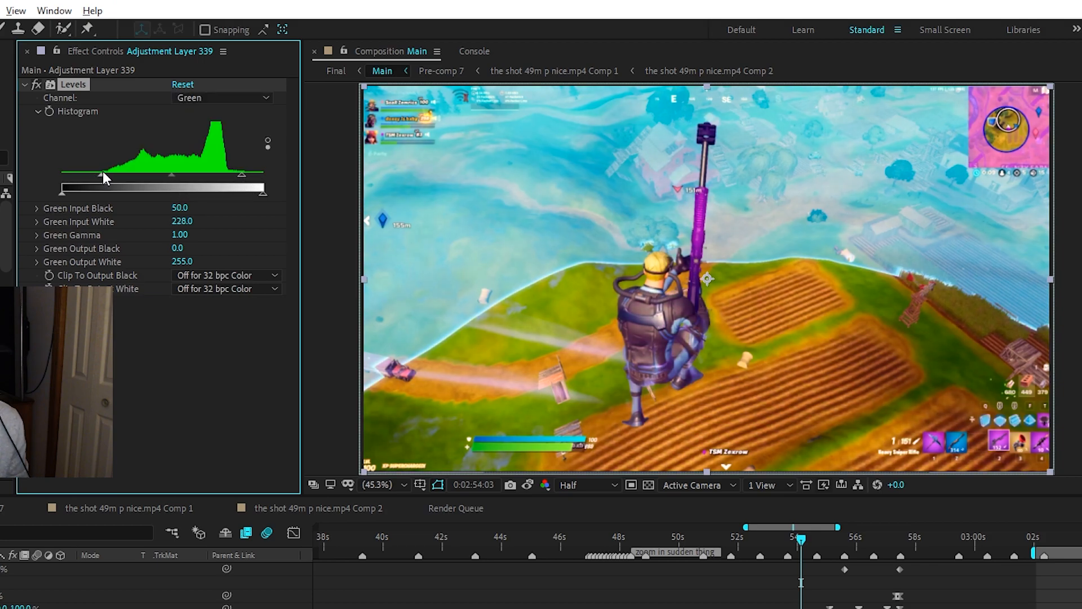
- Set separate input black/white points for the blue and red Levels channels
left_click(222, 96)
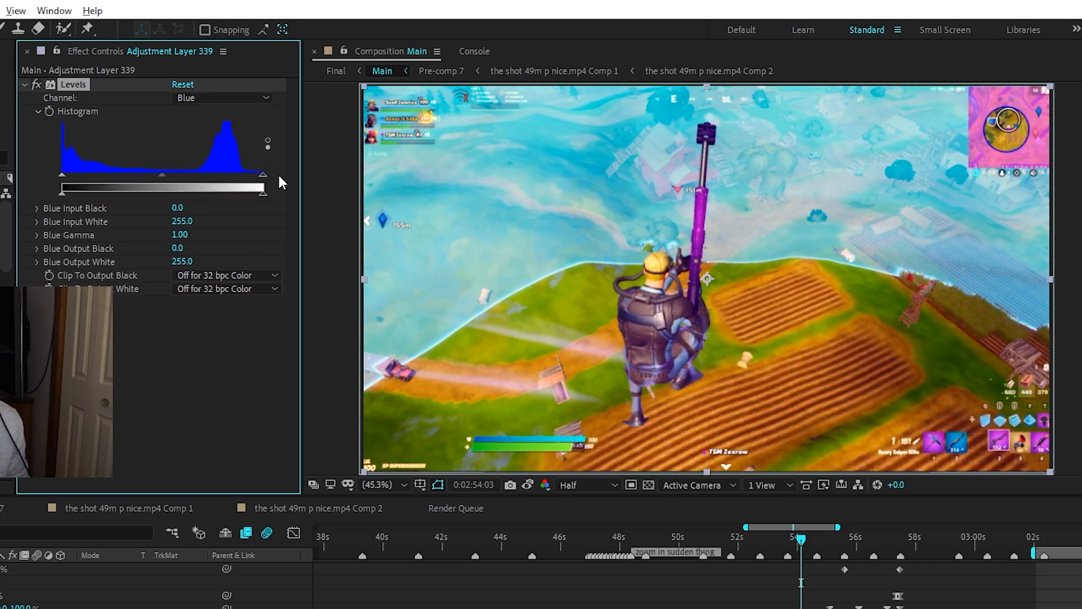
left_click(222, 97)
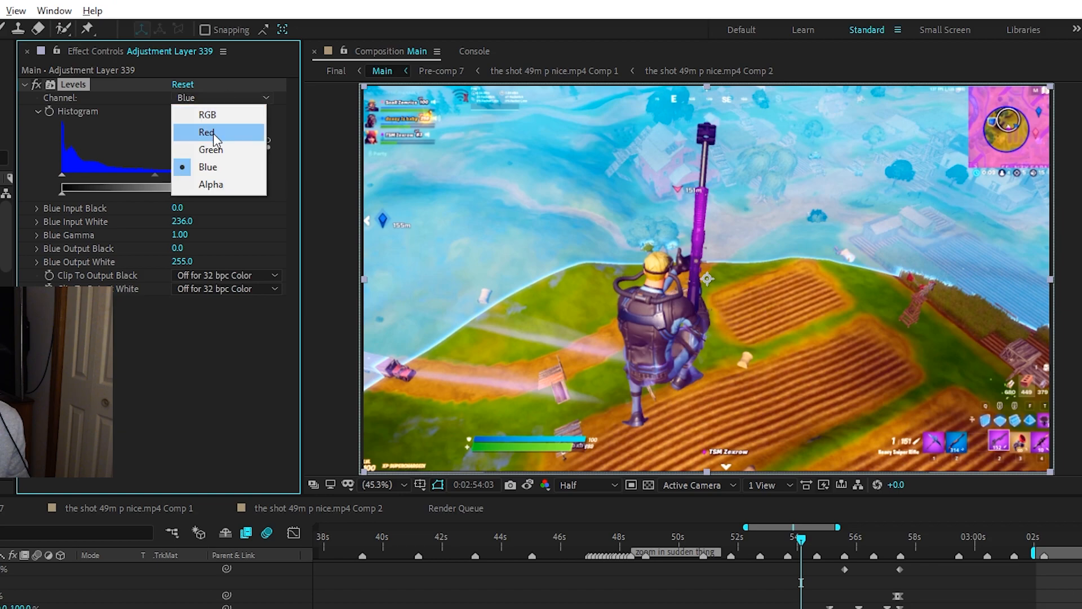
left_click(207, 132)
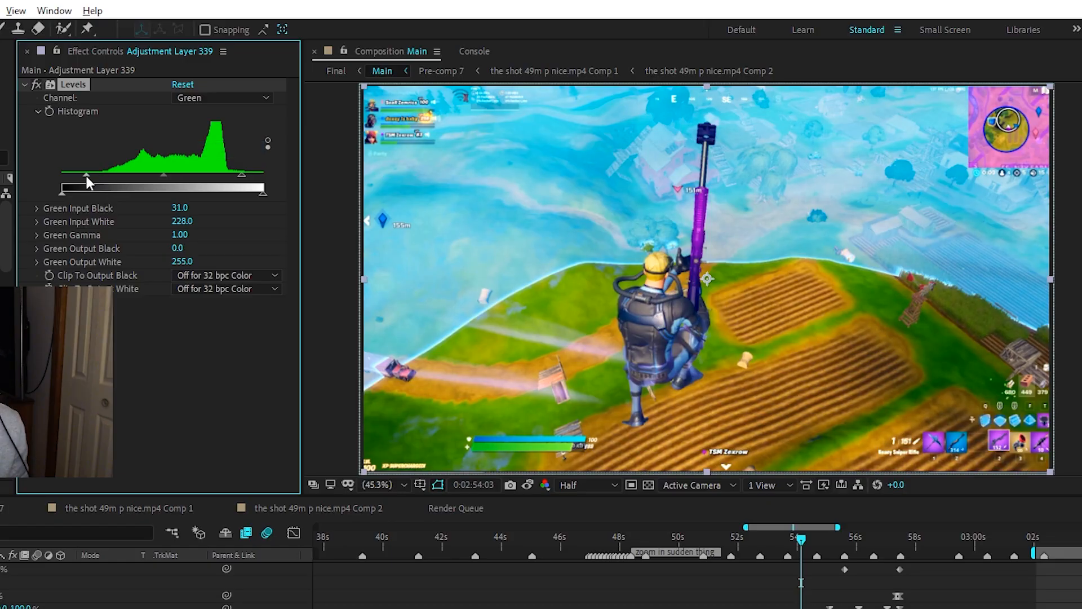
left_click(220, 96)
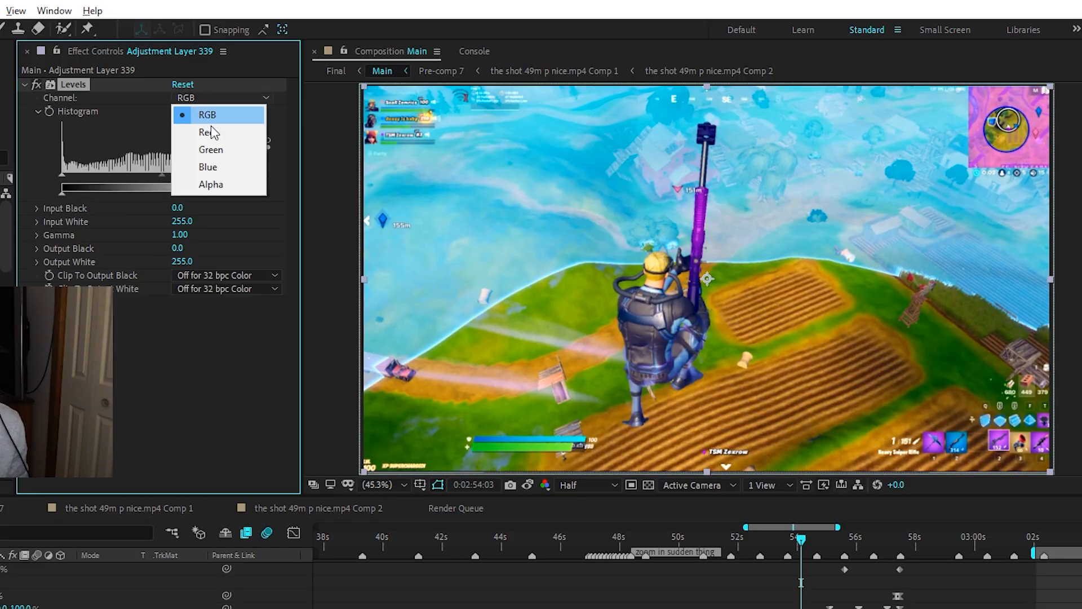
- Tune Hue/Saturation sliders for the Reds and Greens colour ranges on Adjustment Layer 336
left_click(208, 132)
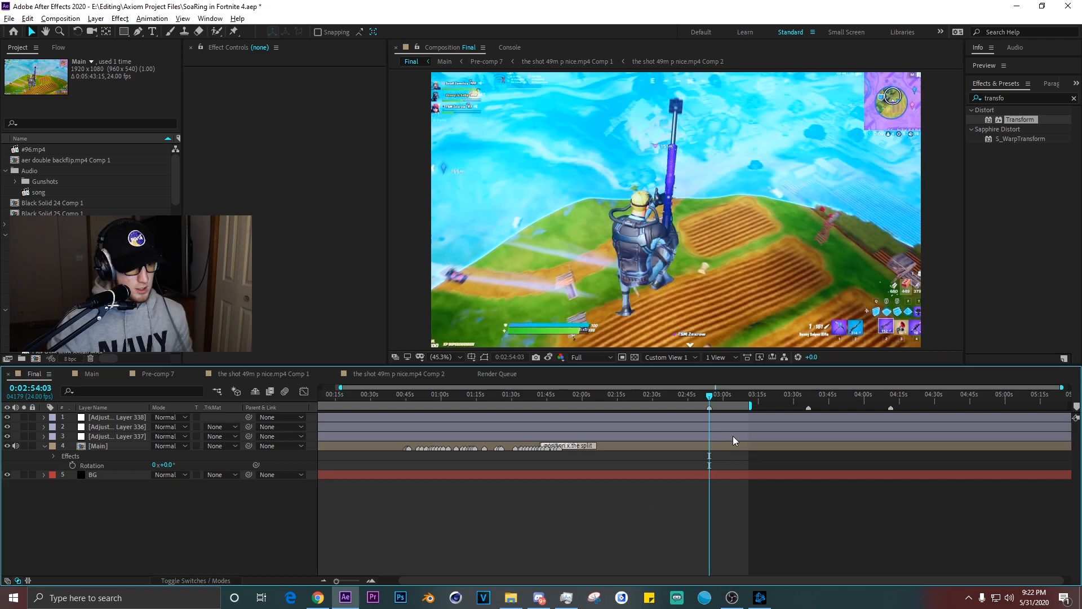
left_click(224, 336)
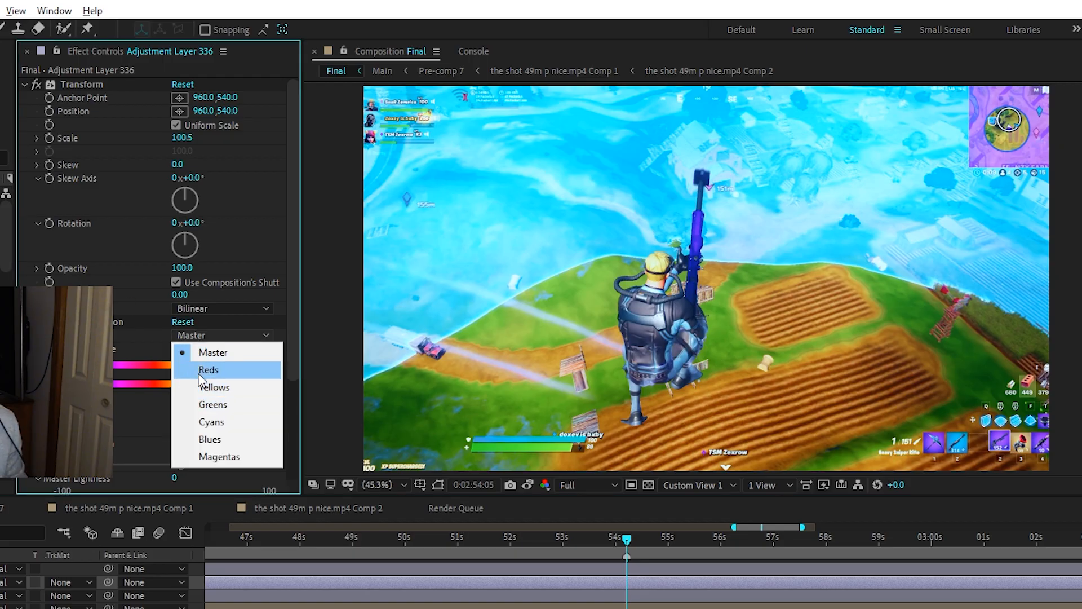
left_click(209, 369)
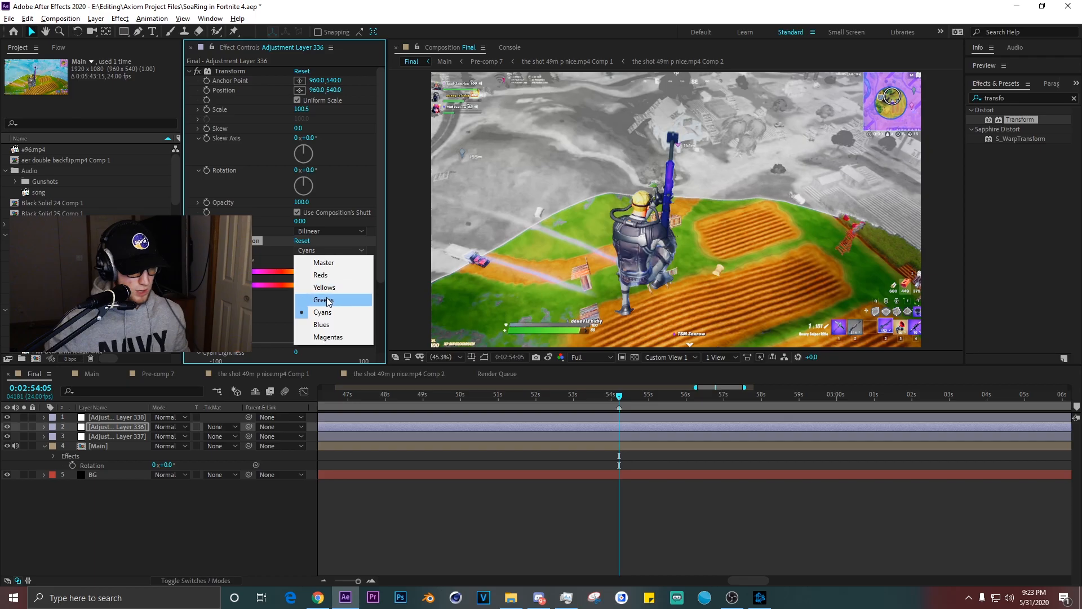
left_click(324, 299)
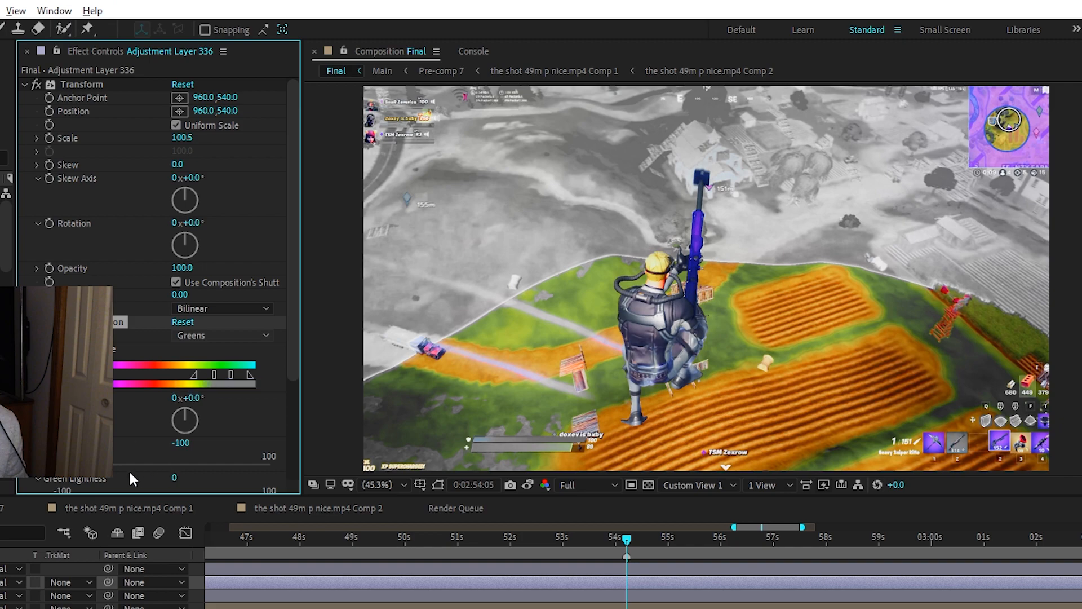
left_click(221, 334)
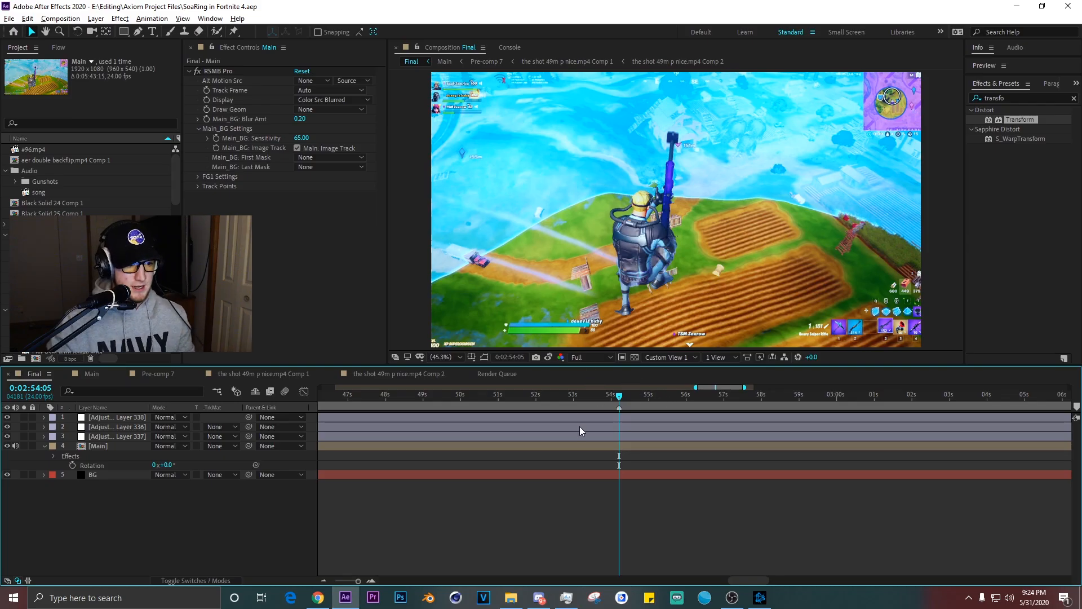
mouse_move(506, 434)
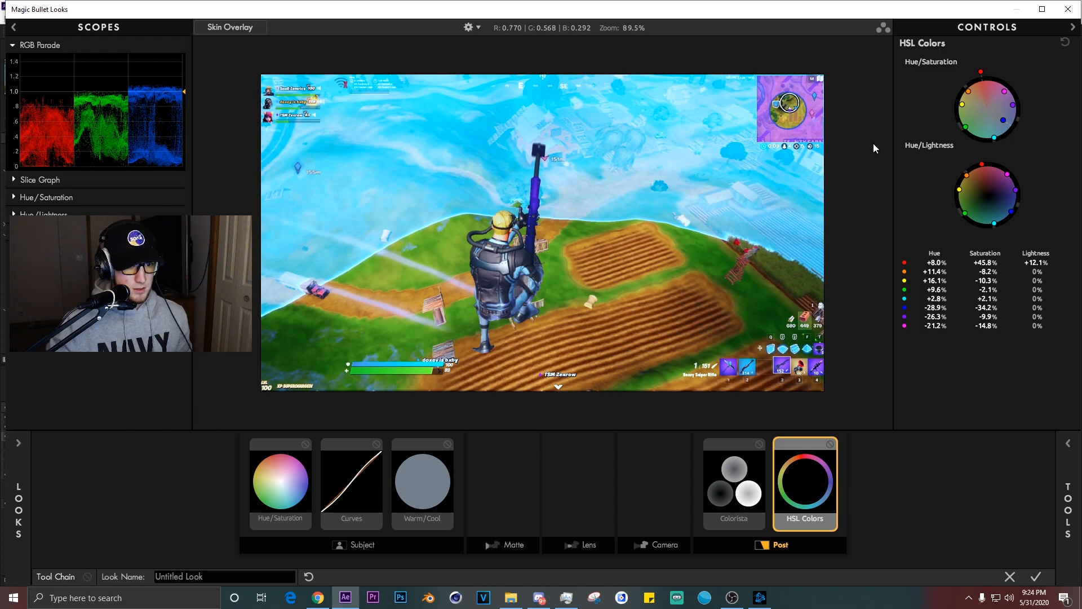
- Review the Colorista, Warm/Cool and HSL Colors tools in the Looks tool chain
left_click(732, 481)
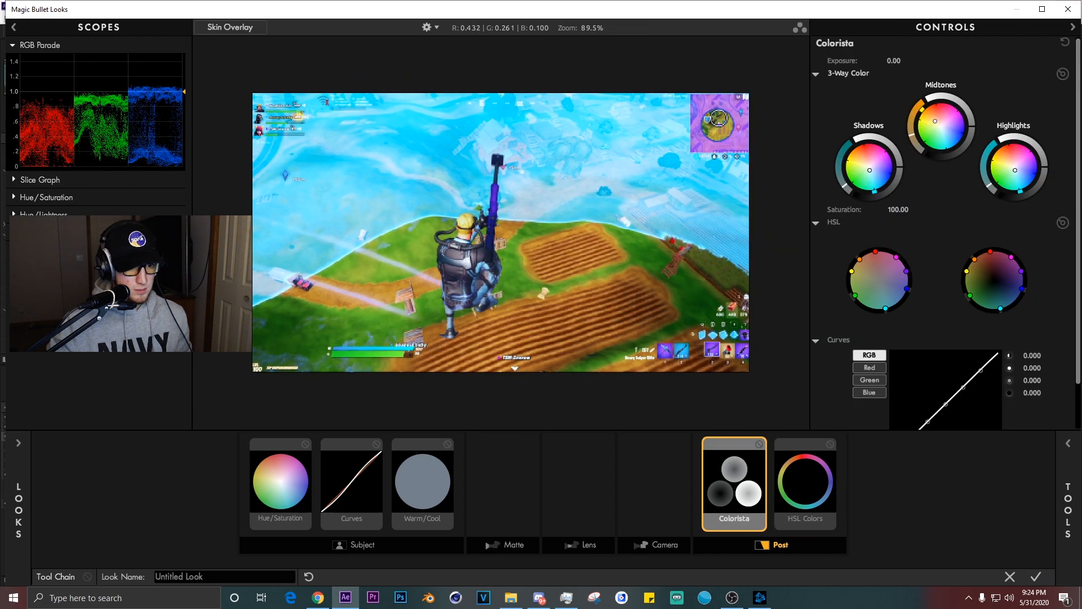
left_click(421, 481)
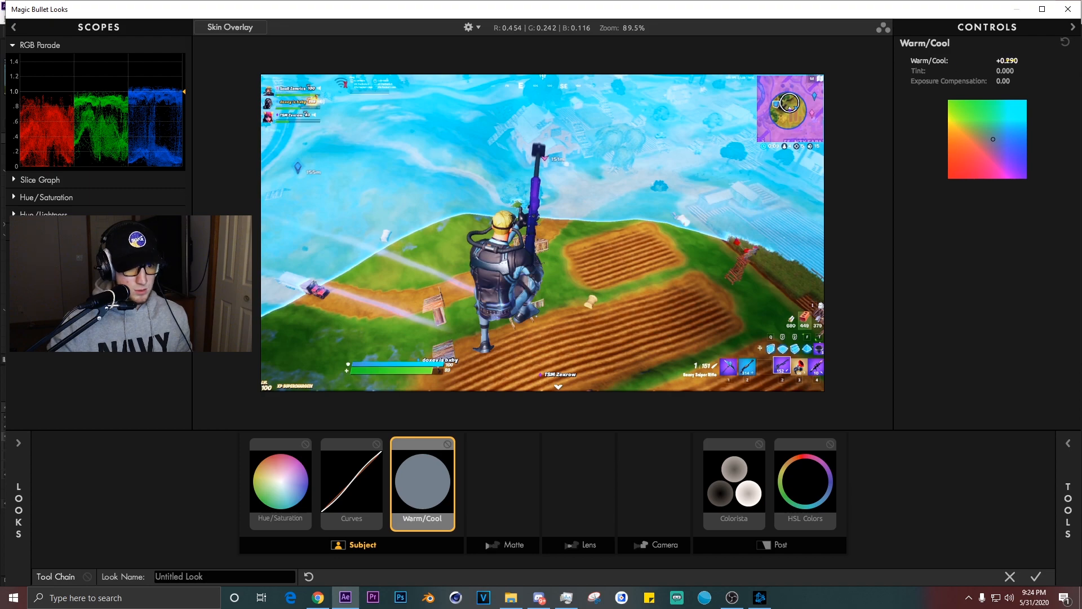
left_click(280, 481)
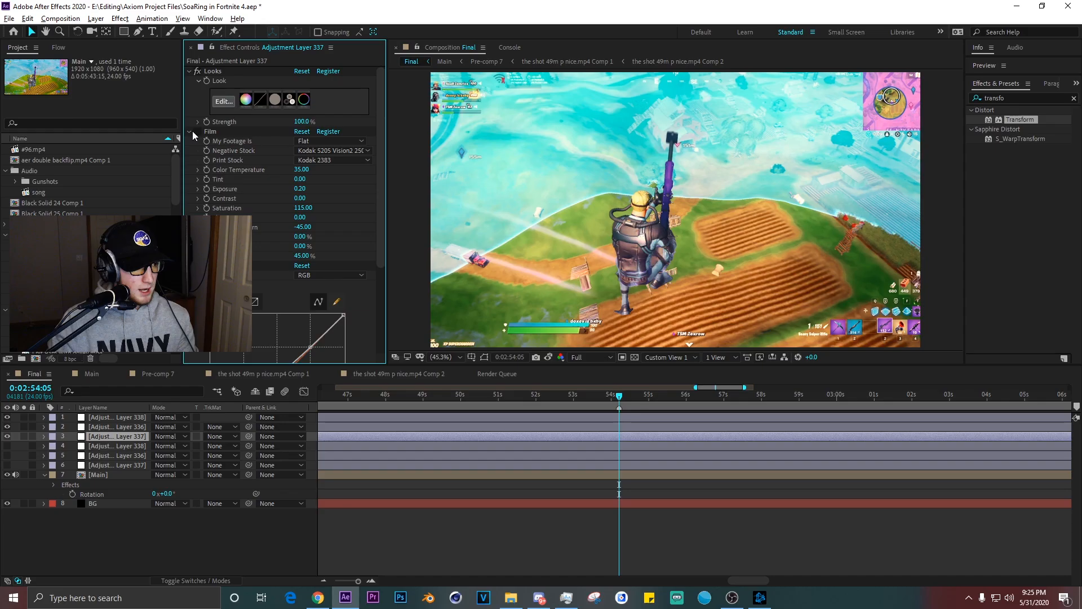
- Duplicate the three grading adjustment layers above the Main clip
double_click(302, 256)
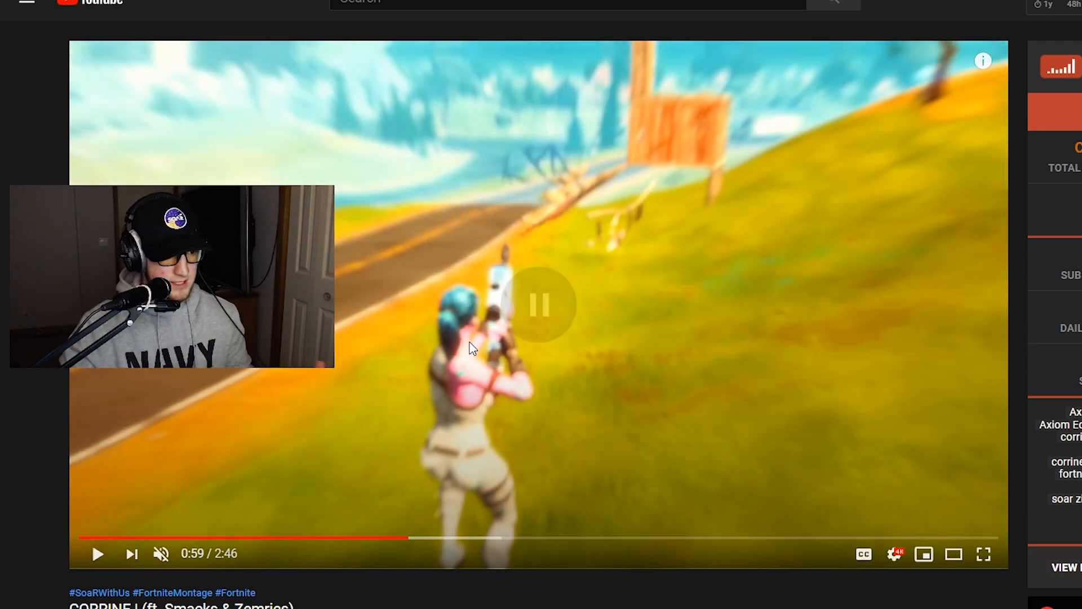
- Play the Fortnite montage on YouTube as a colour reference
left_click(98, 552)
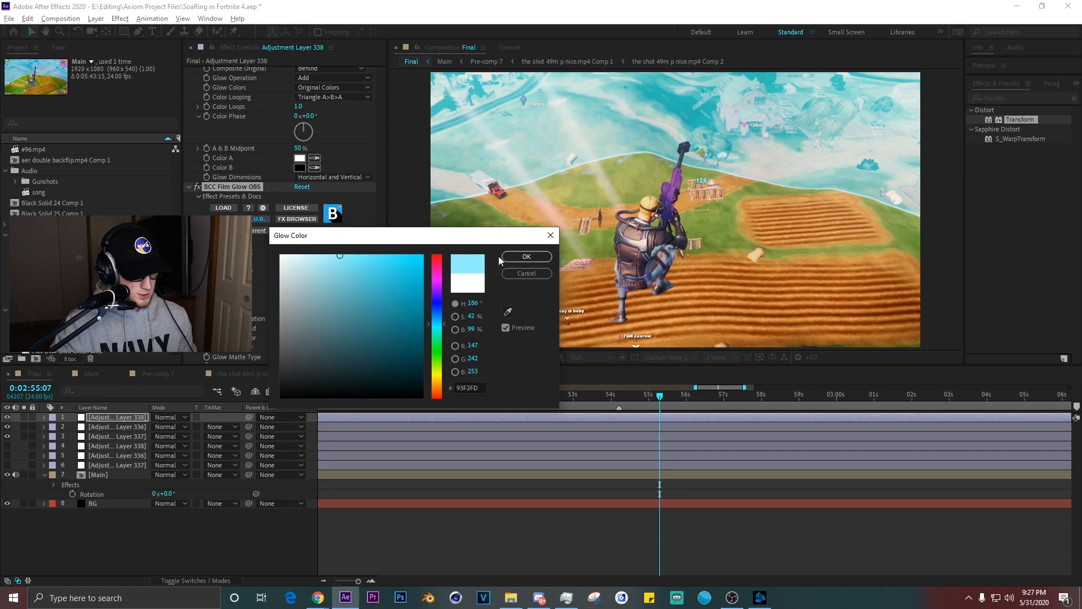
- Set BCC Film Glow colours to light blue 93F2FD and light red FD9393, then start a new solid
left_click(525, 256)
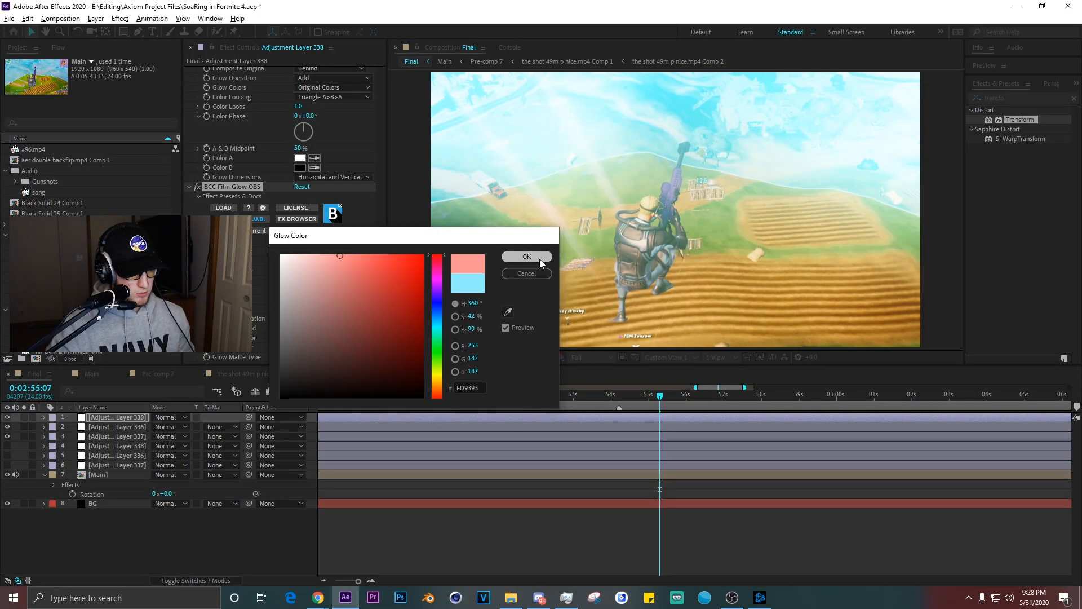
left_click(526, 256)
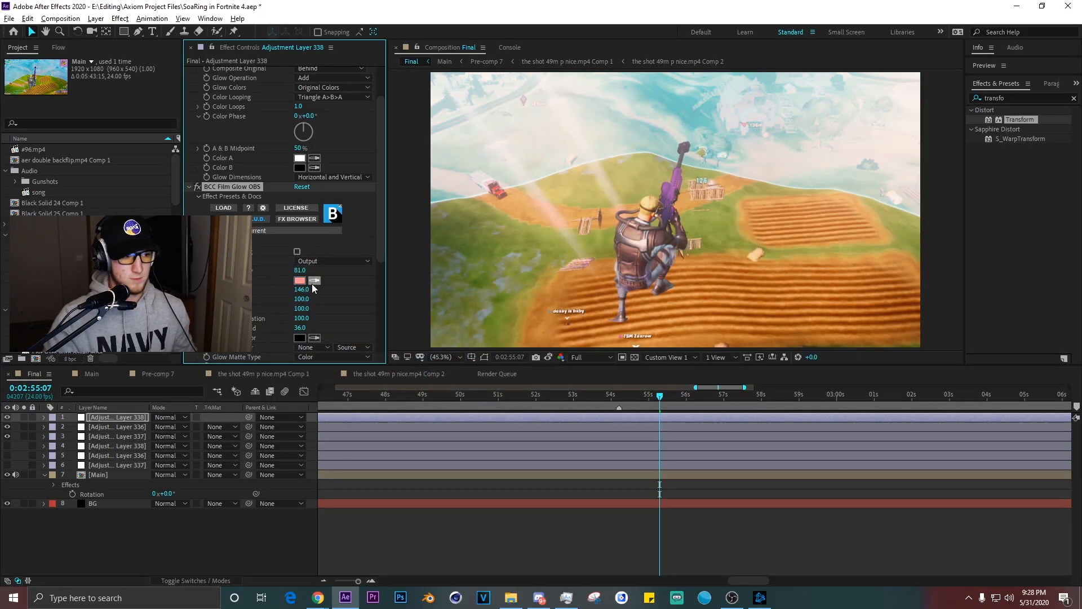
left_click(116, 435)
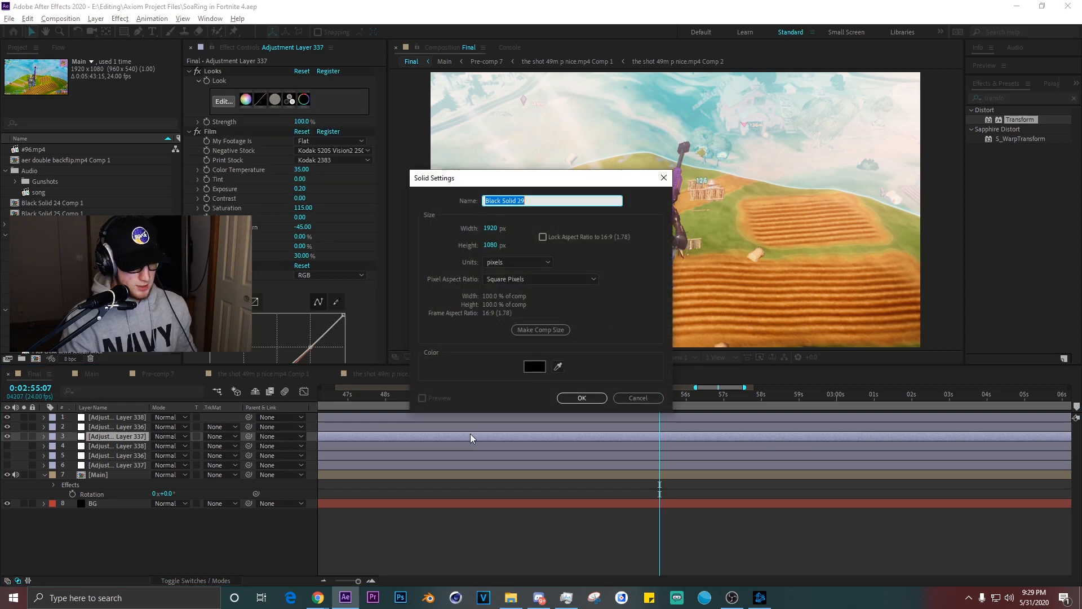
- Create the 1920×1080 Black Solid 29 and give it a purple-starting Gradient Ramp
left_click(581, 398)
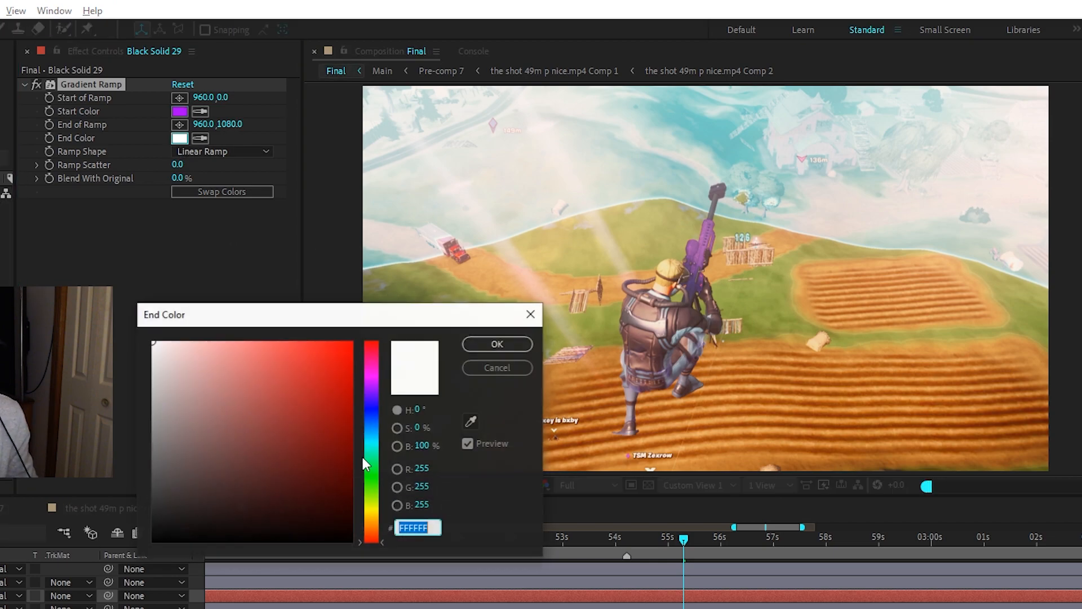
left_click(495, 344)
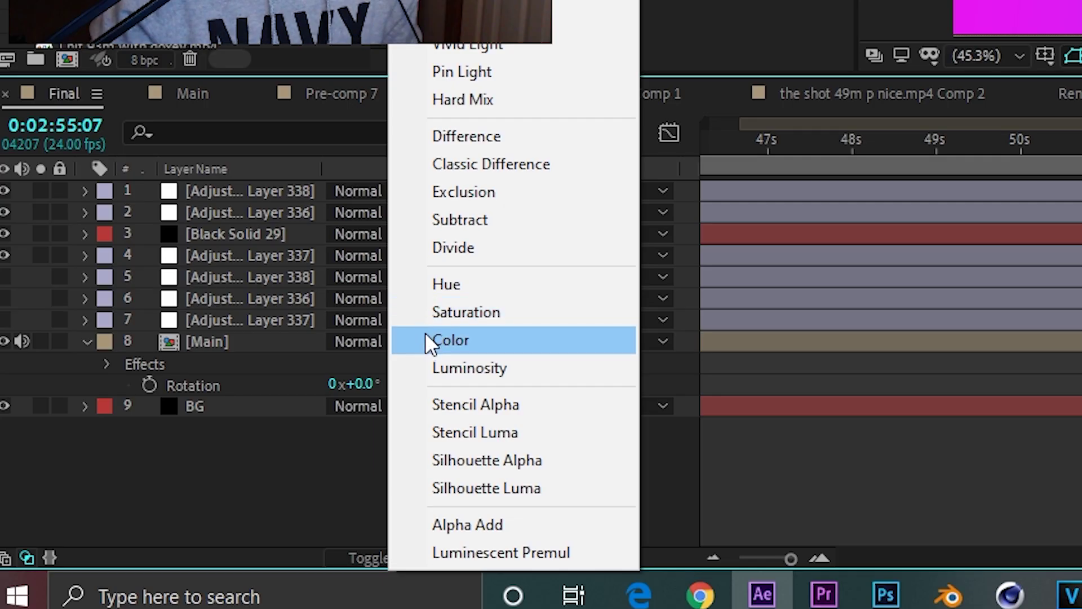
- Blend Black Solid 29 in Color mode and lower its opacity
left_click(450, 340)
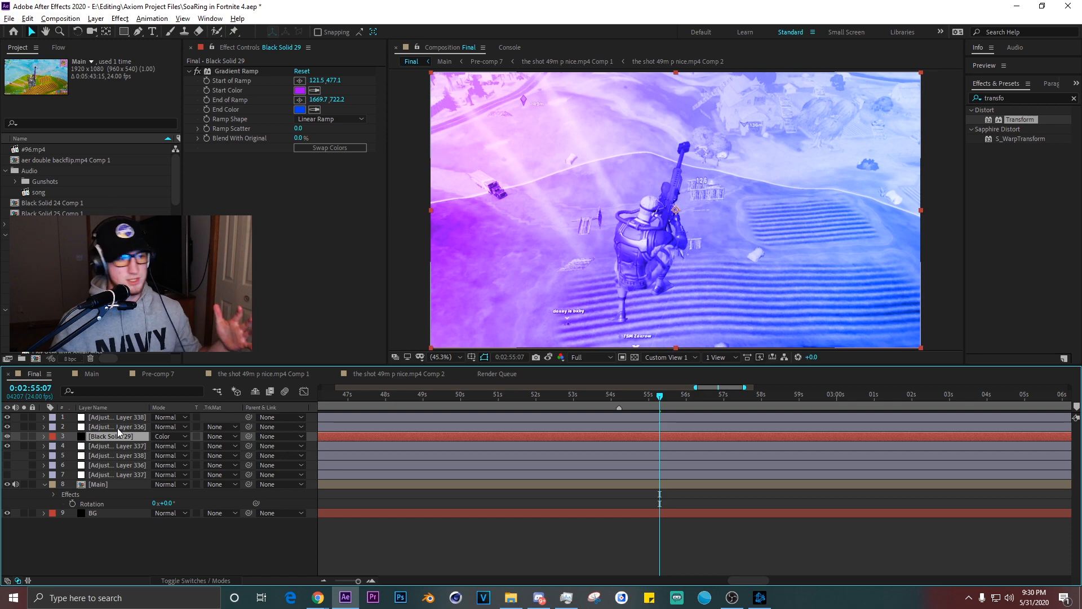
left_click(43, 436)
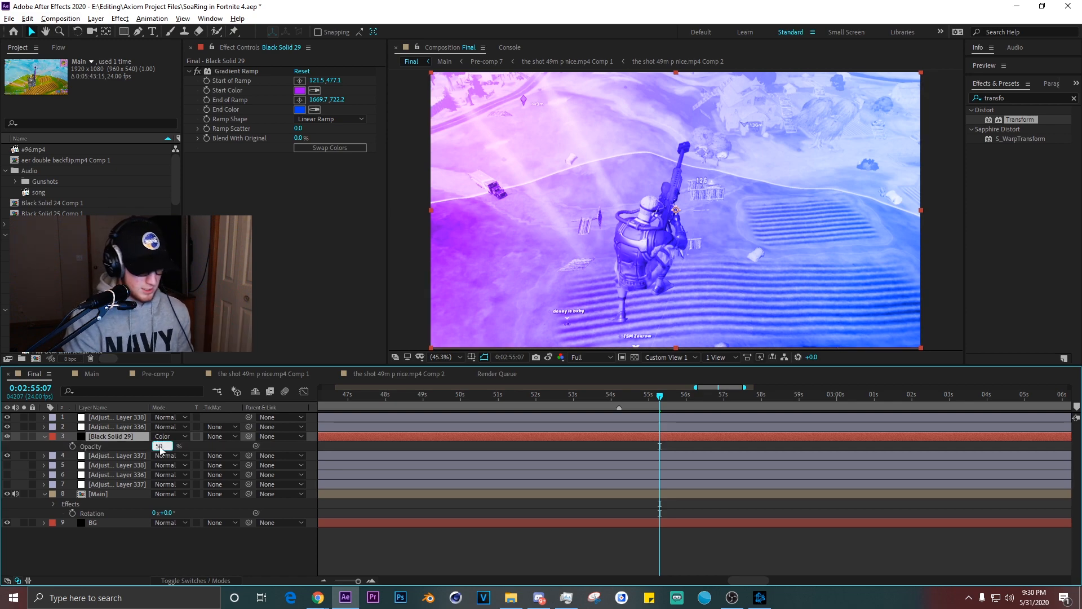